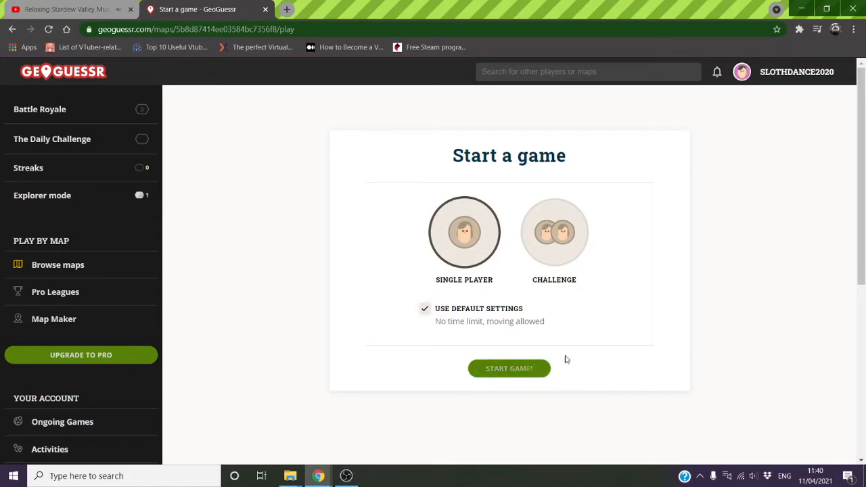
- Start the single-player Tel Aviv - Yafo game with default settings
click(509, 369)
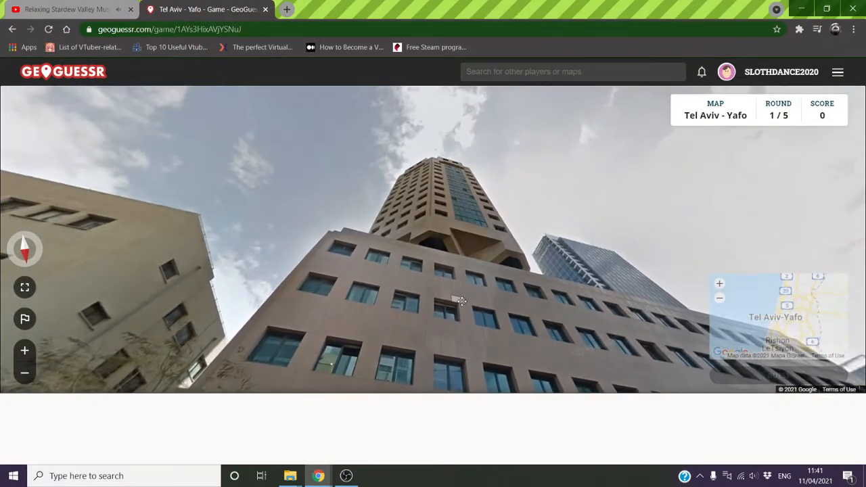
- Look around, pin a guess near Harakevet in central Tel Aviv and submit it for 2,801 points
drag(460, 301, 311, 238)
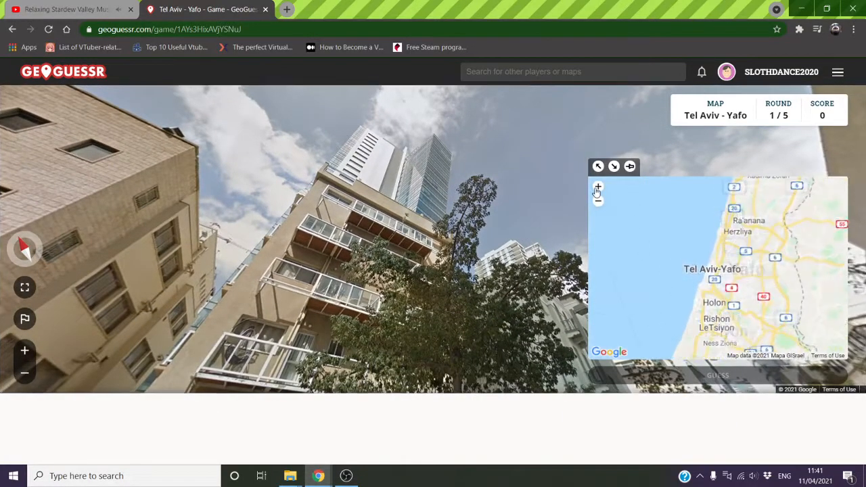
click(598, 187)
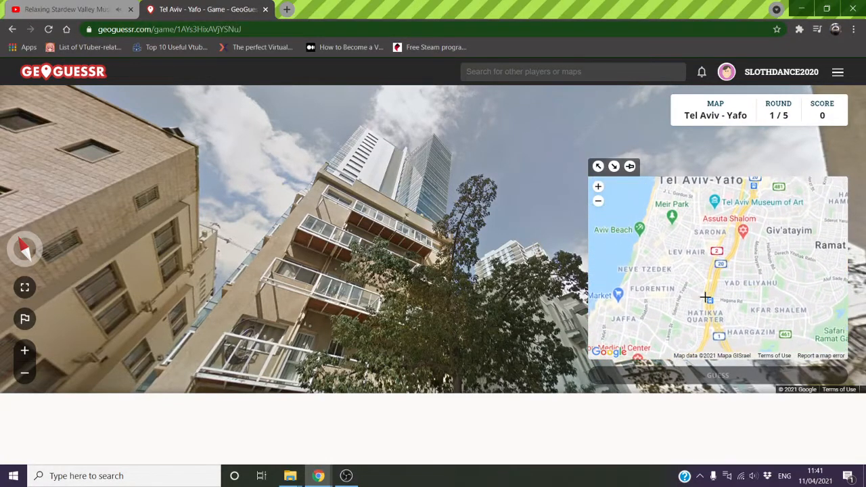
click(598, 187)
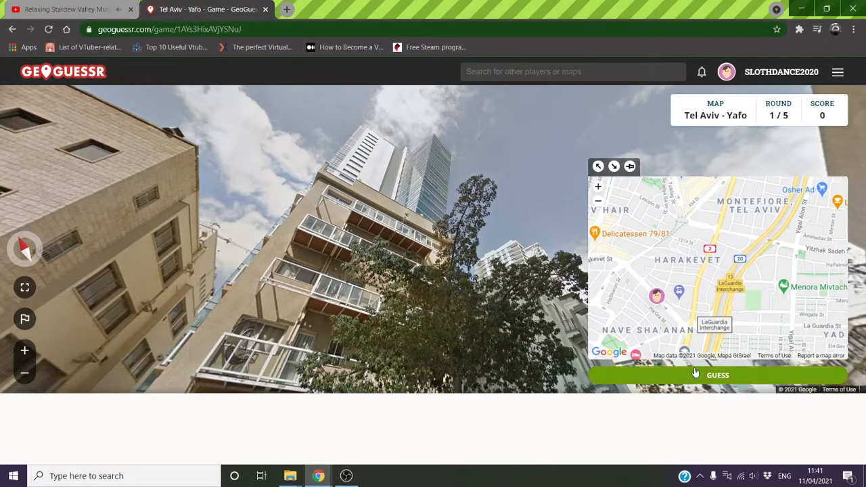
click(717, 375)
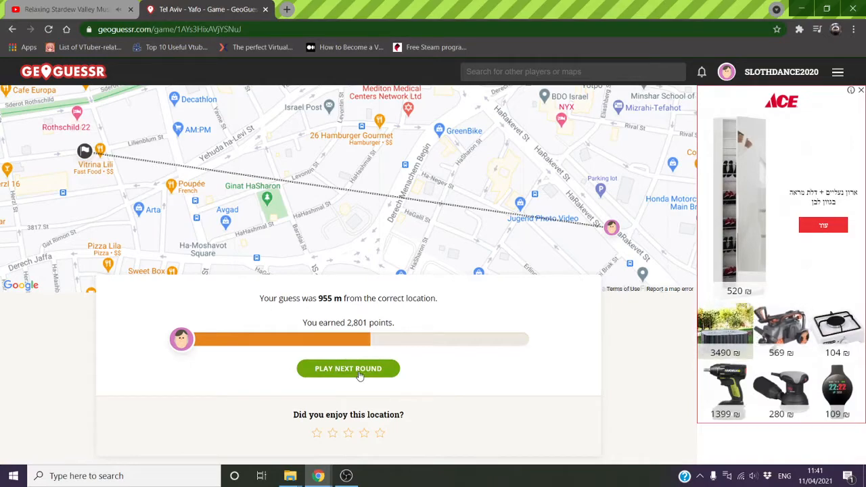
- Advance to round 2 and pin a guess near Tel Aviv University for 958 points
click(348, 368)
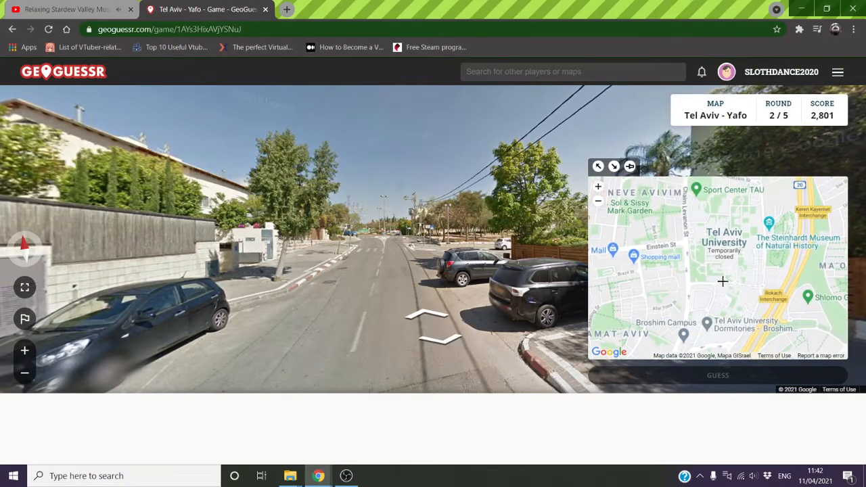
click(717, 375)
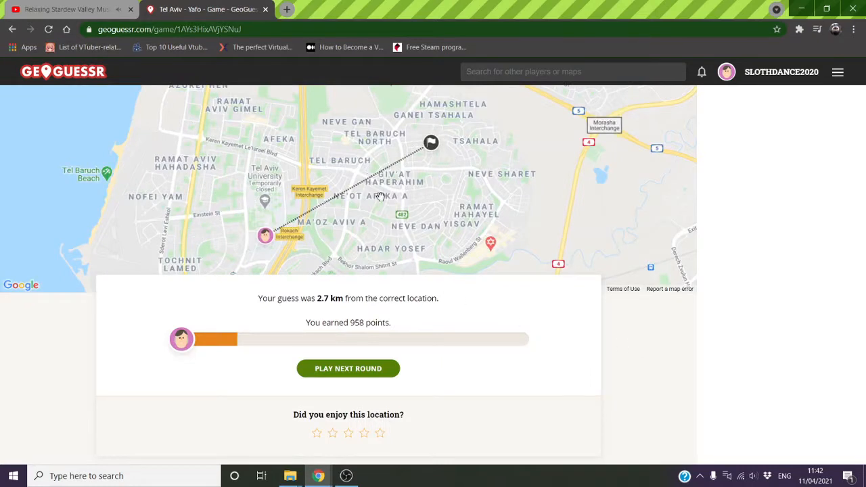
mouse_move(246, 271)
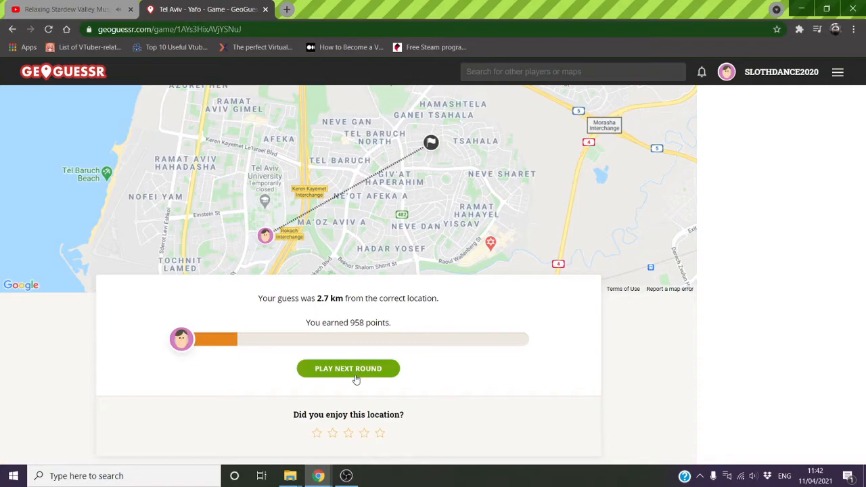
- Advance to round 3 and walk down the palm-lined avenue toward the intersection
click(348, 368)
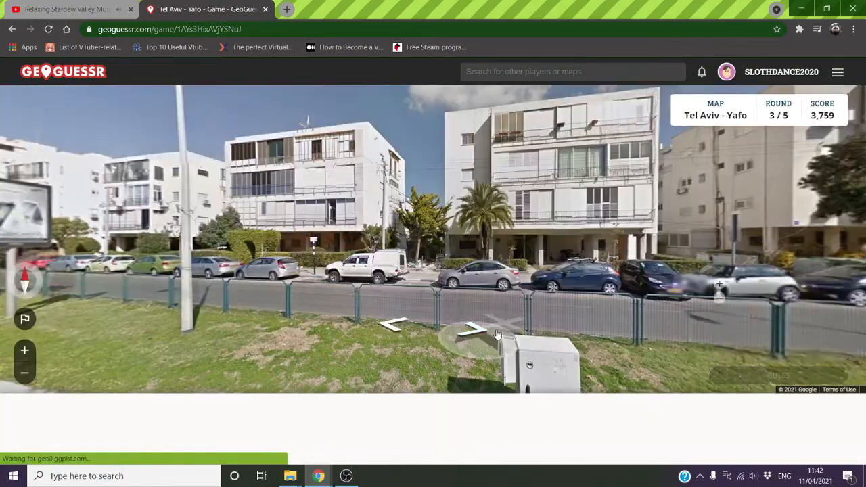
click(474, 329)
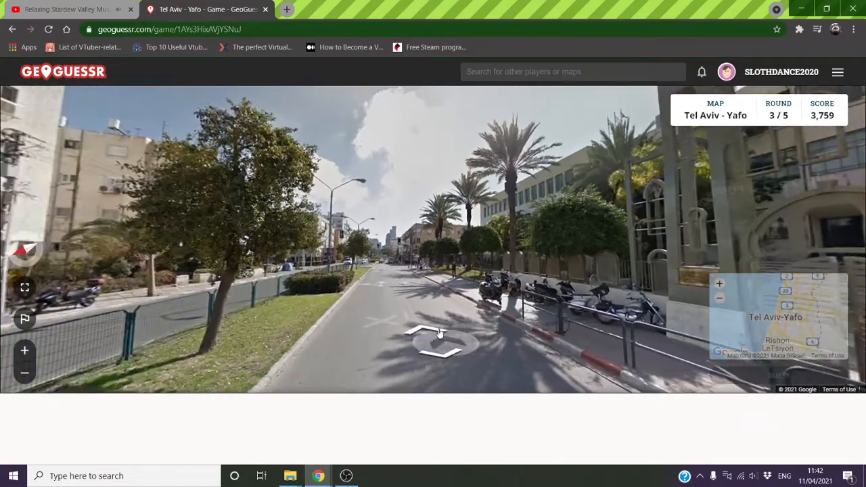
click(438, 341)
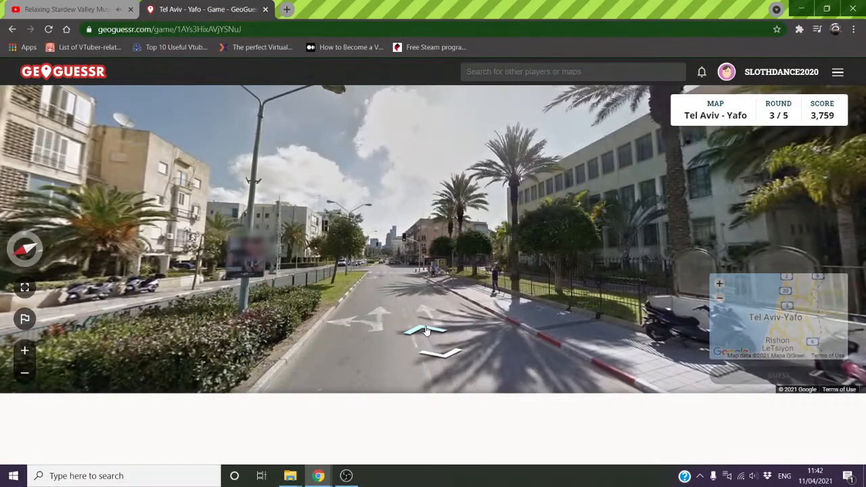
click(426, 332)
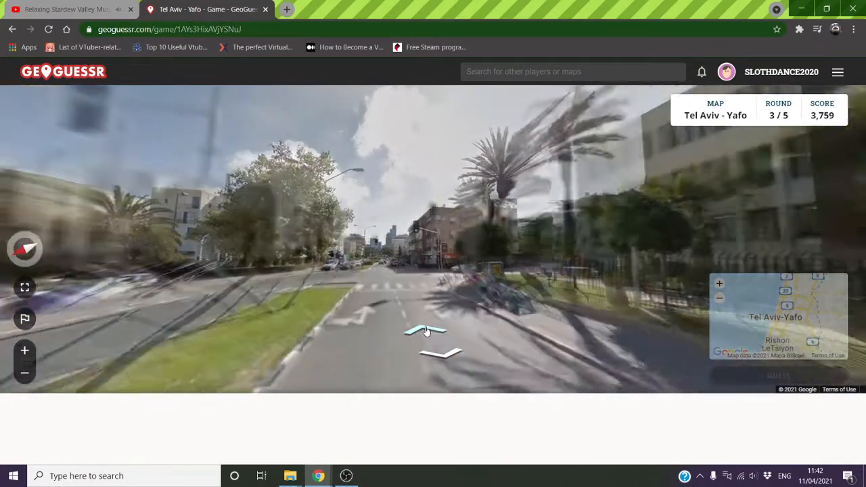
click(425, 330)
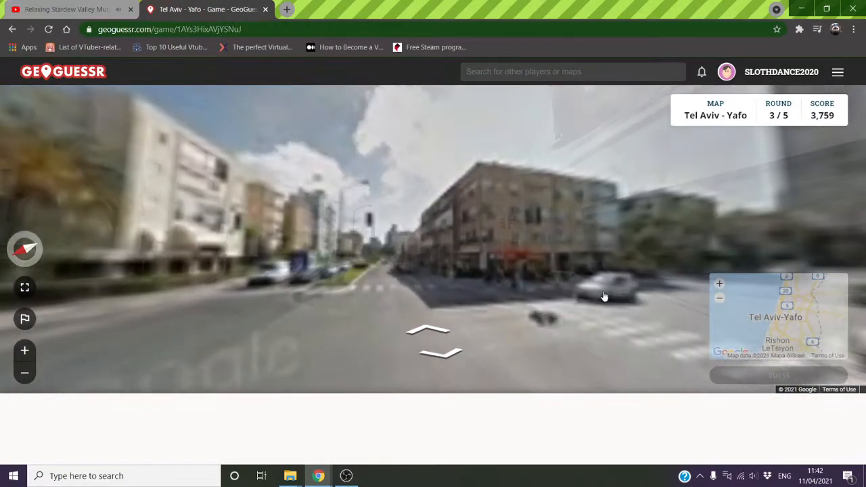
click(604, 296)
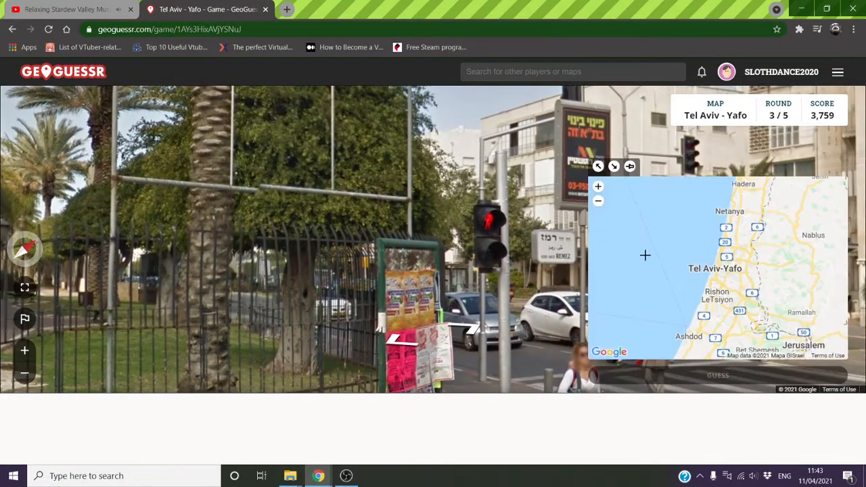
- Zoom the minimap into central Tel Aviv, pin the guess near Cafe Dalal and submit it
click(598, 187)
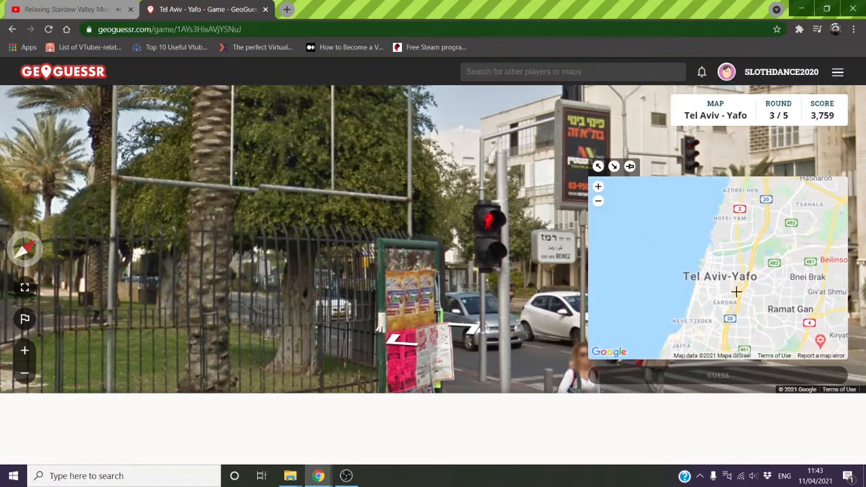
click(598, 187)
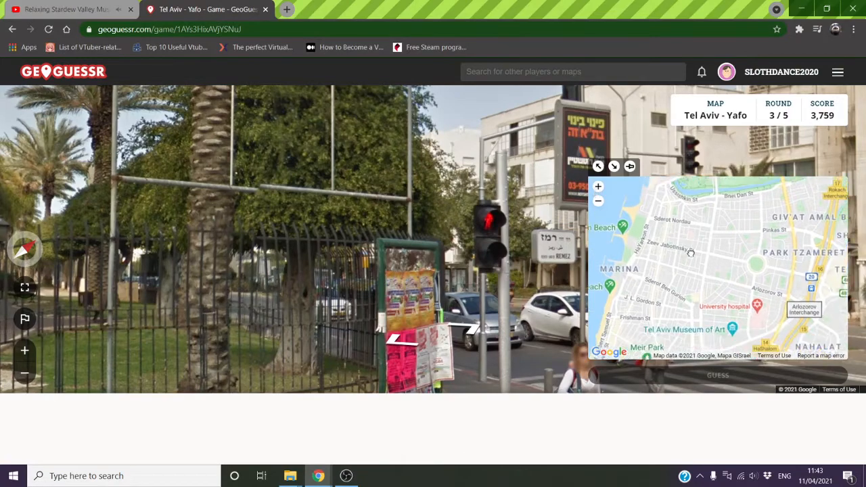
click(598, 187)
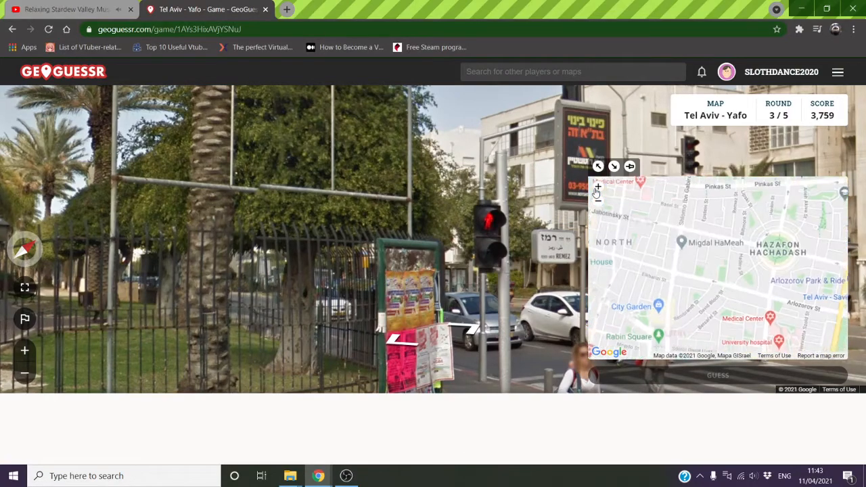
click(598, 186)
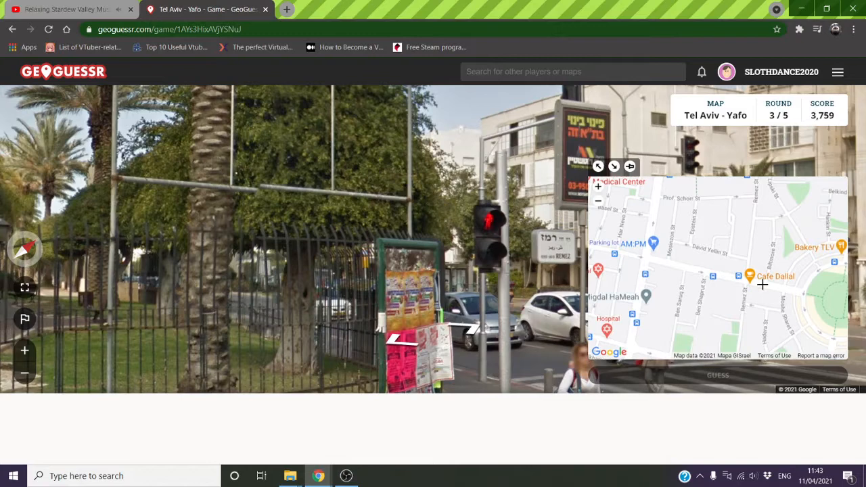
click(766, 287)
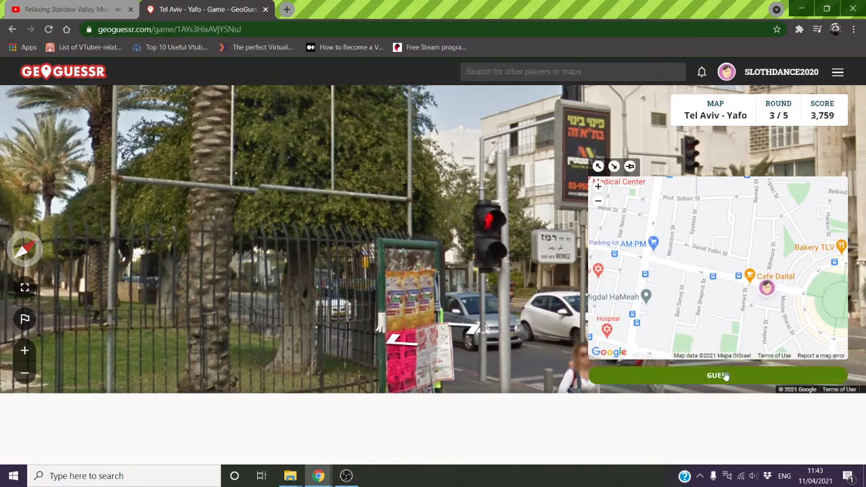
click(717, 376)
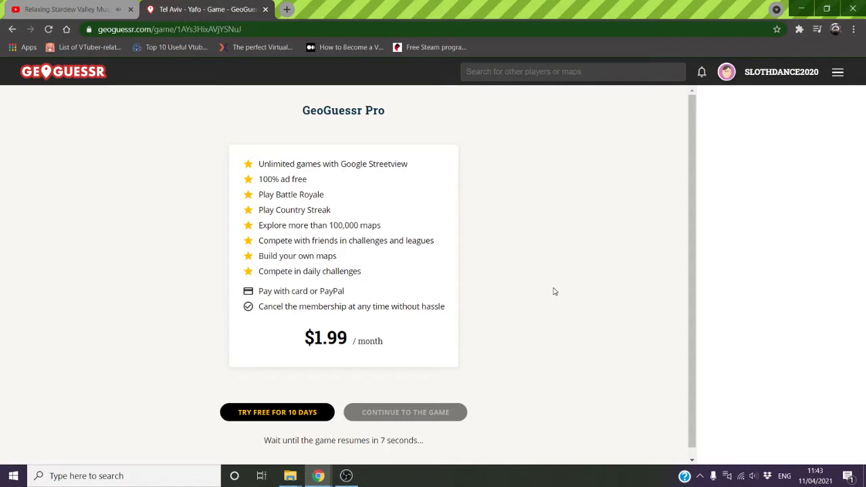
mouse_move(485, 419)
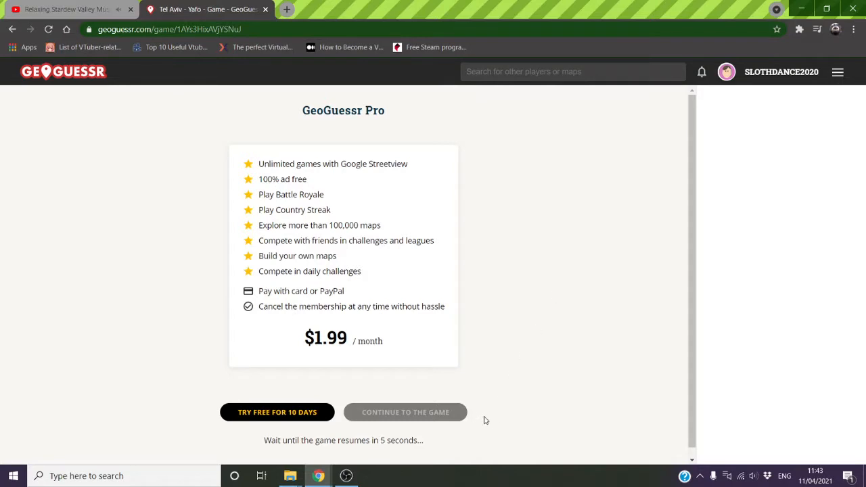
mouse_move(501, 402)
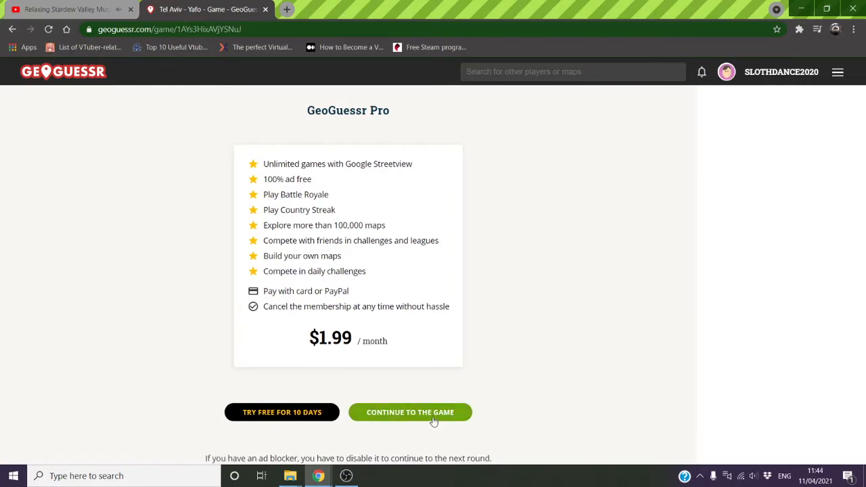
- Skip the Pro ad, see round 3 score 4,540 points, and begin round 4
click(410, 411)
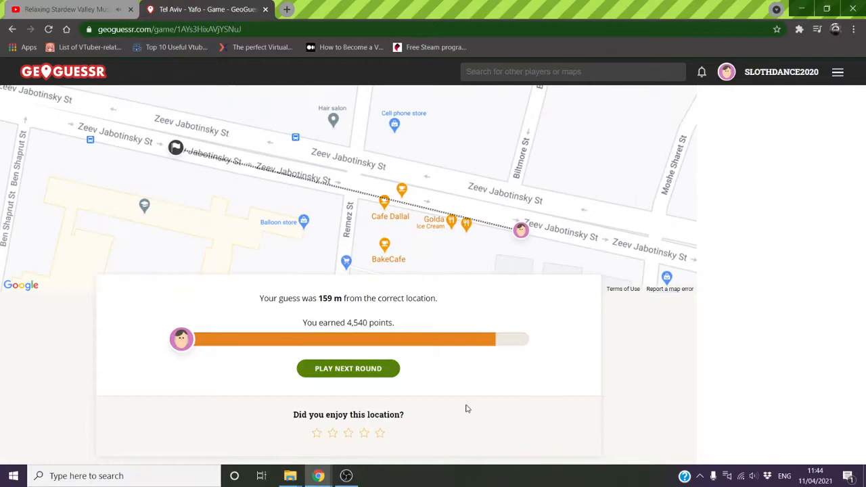
click(348, 368)
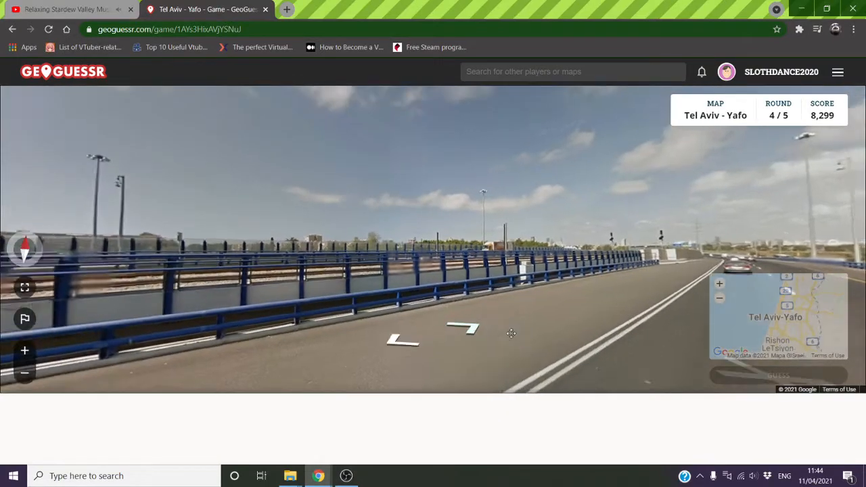
- Travel along the highway, then pin the guess at the Holon interchange, 71 m off for 4,790 points
drag(511, 333, 399, 320)
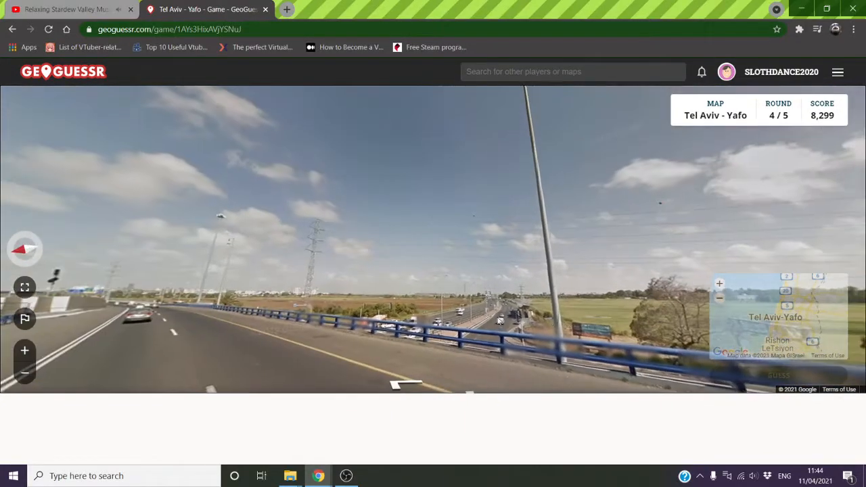
click(474, 325)
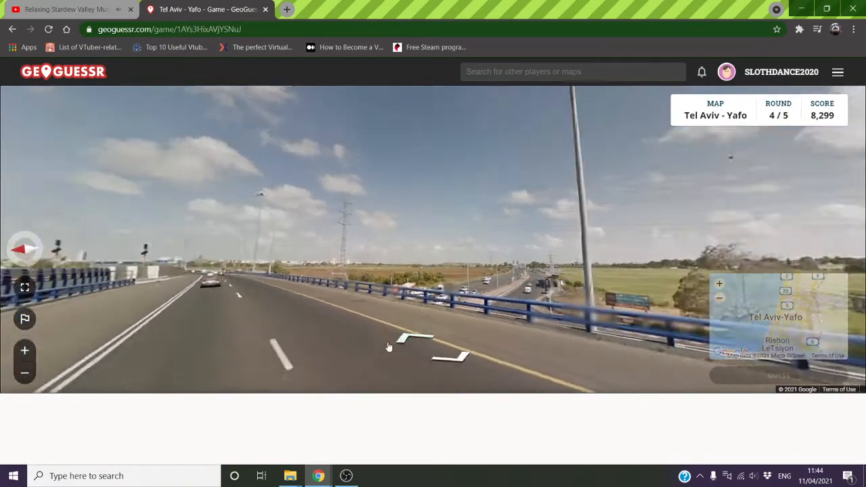
click(390, 346)
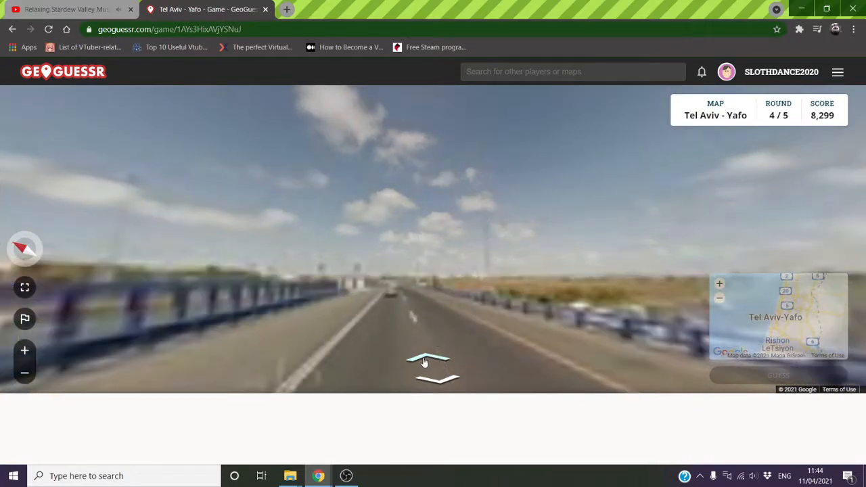
click(427, 358)
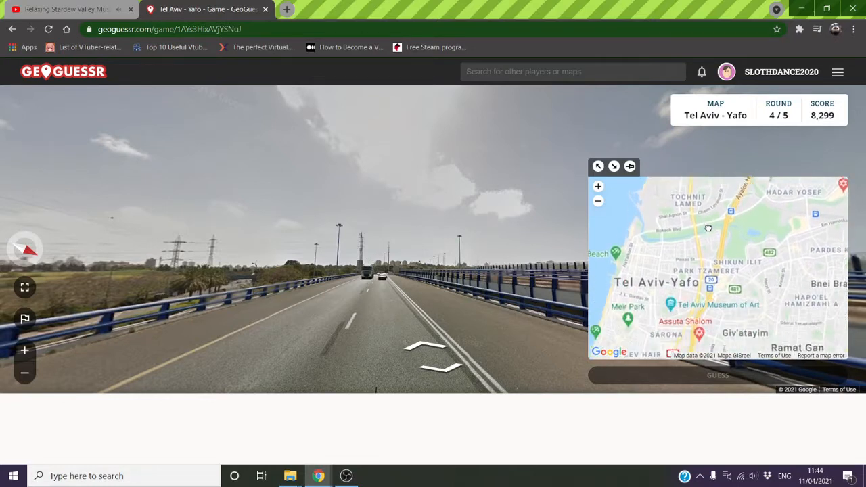
drag(709, 227, 687, 276)
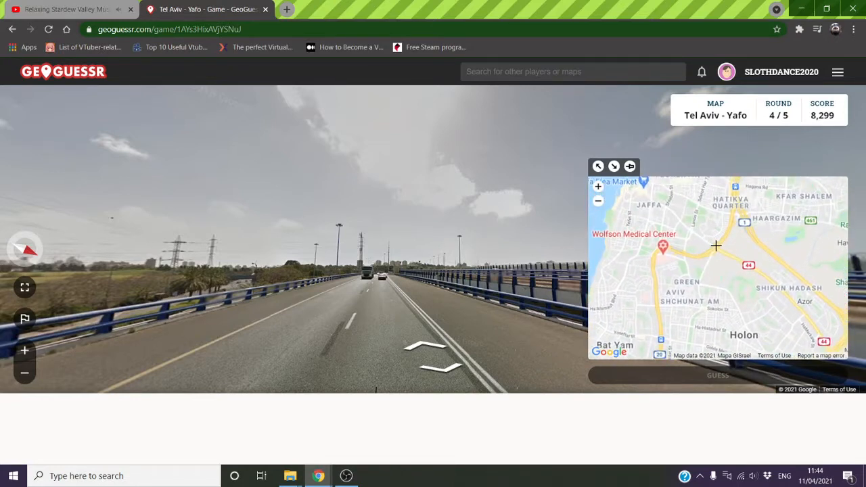
click(718, 375)
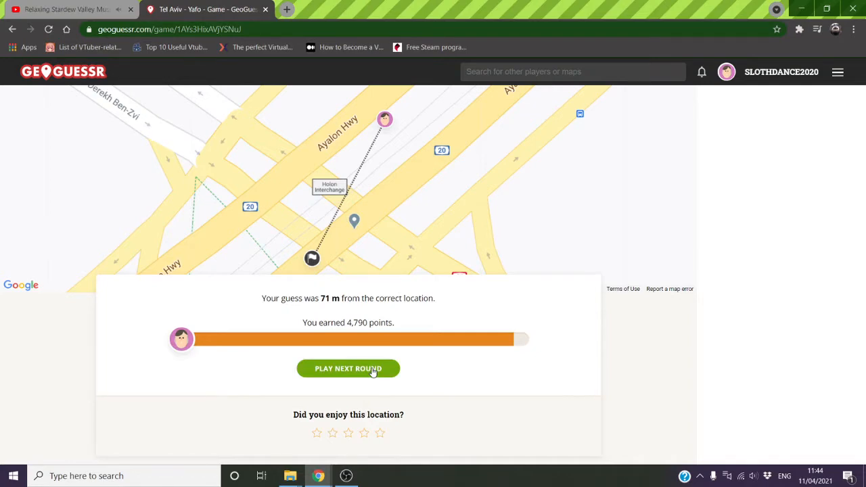
- Begin round 5 and explore the avenue, turning to view the buildings across the road
click(348, 368)
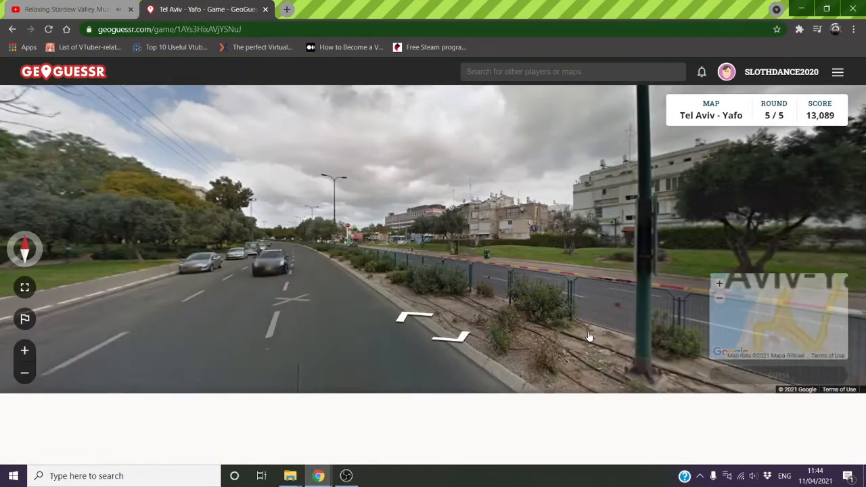
click(416, 322)
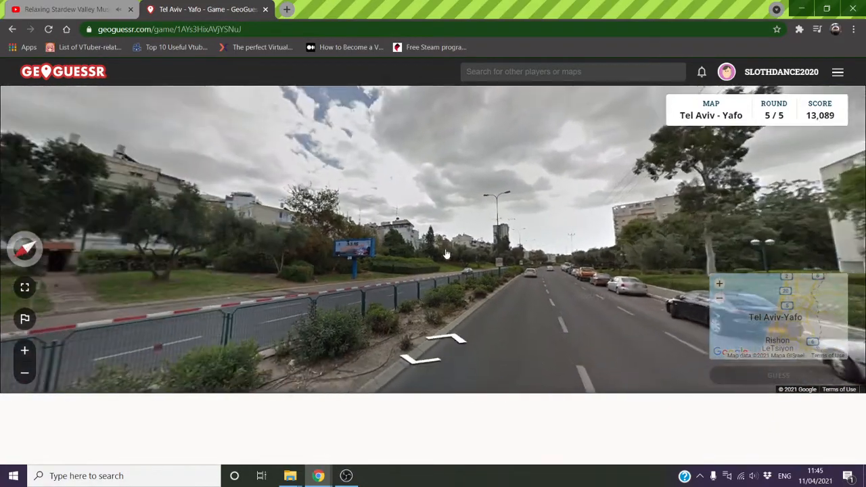
drag(447, 255, 655, 271)
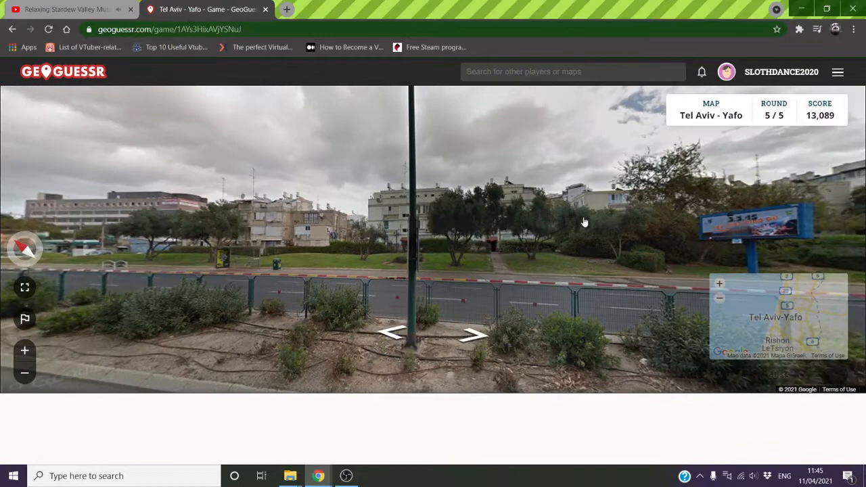
click(473, 335)
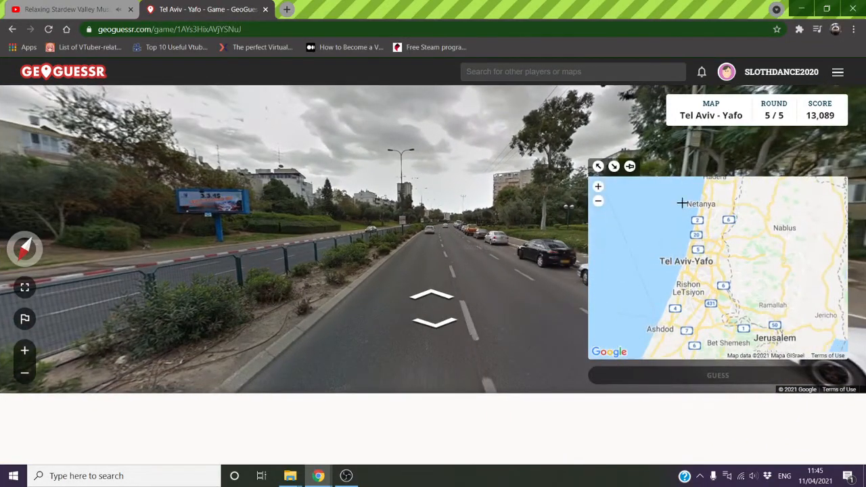
- Zoom the minimap into Tel Aviv and submit a guess in northern Tel Aviv for 50 points
click(598, 187)
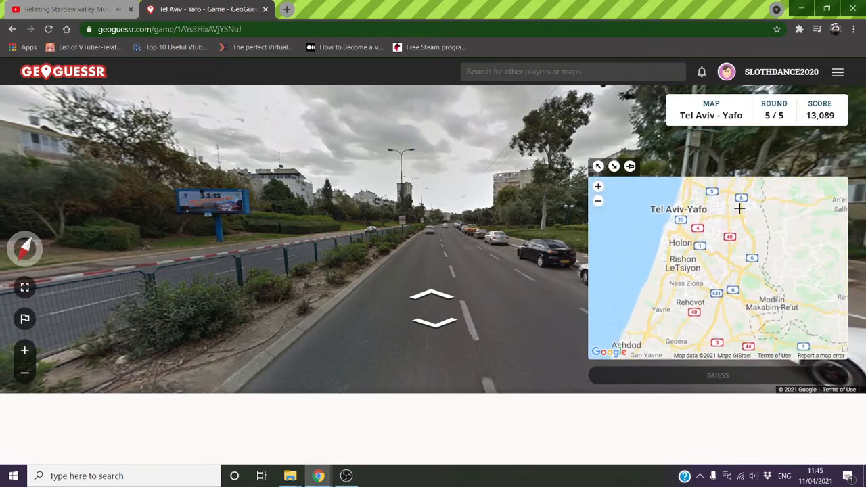
click(598, 186)
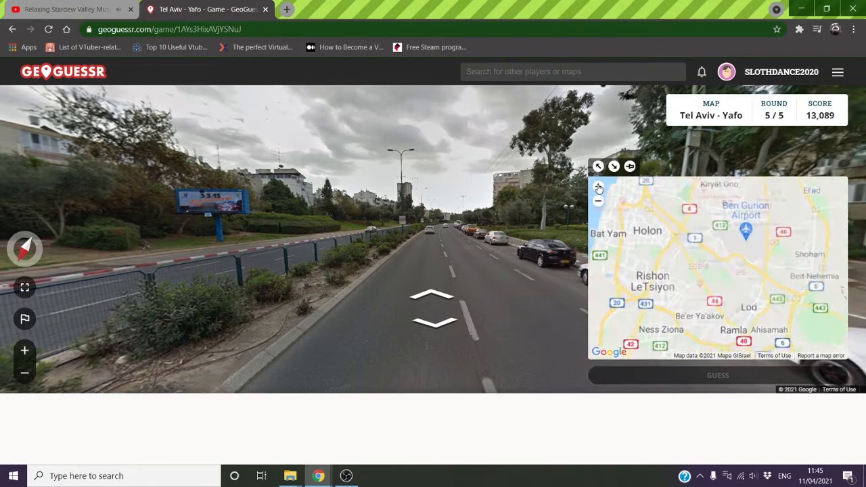
click(598, 187)
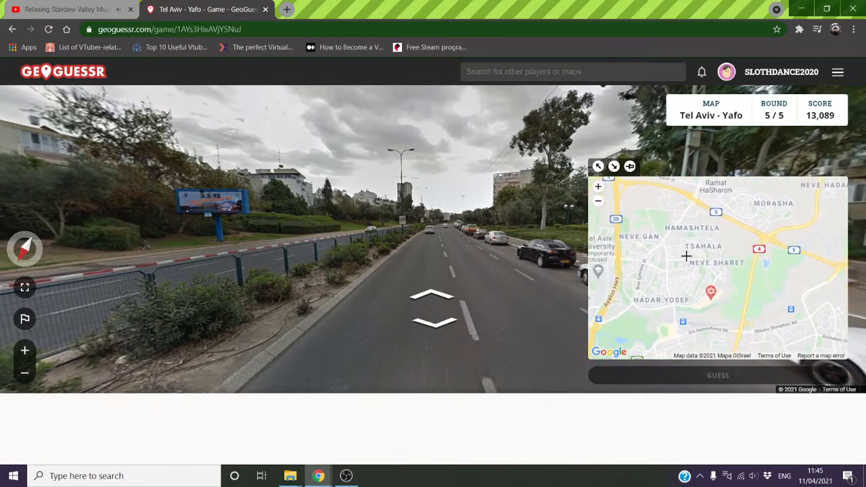
click(717, 374)
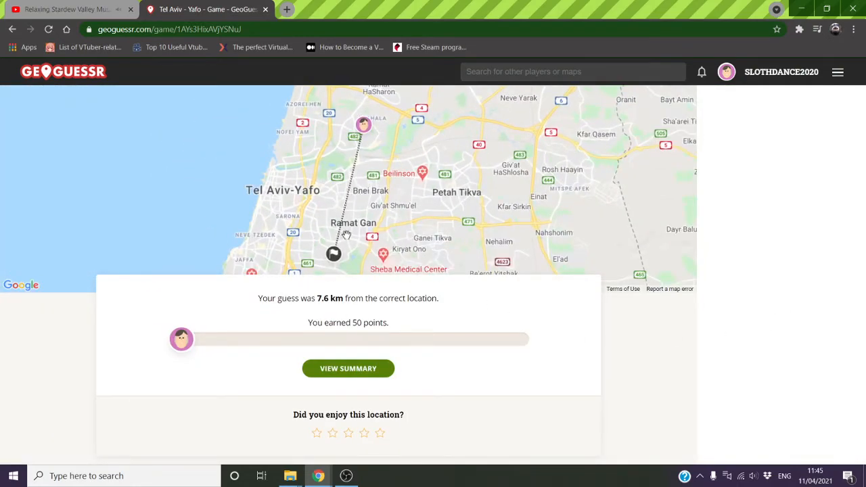
mouse_move(363, 376)
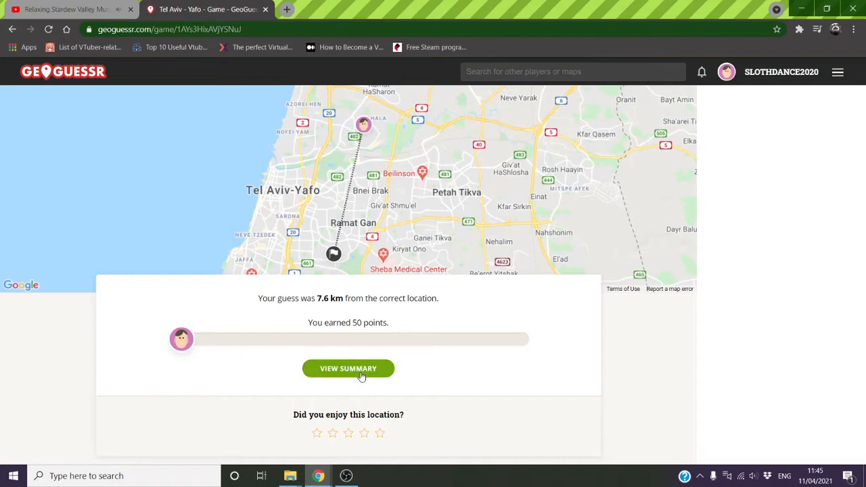
- View the game summary showing 13,139 points in total
click(348, 368)
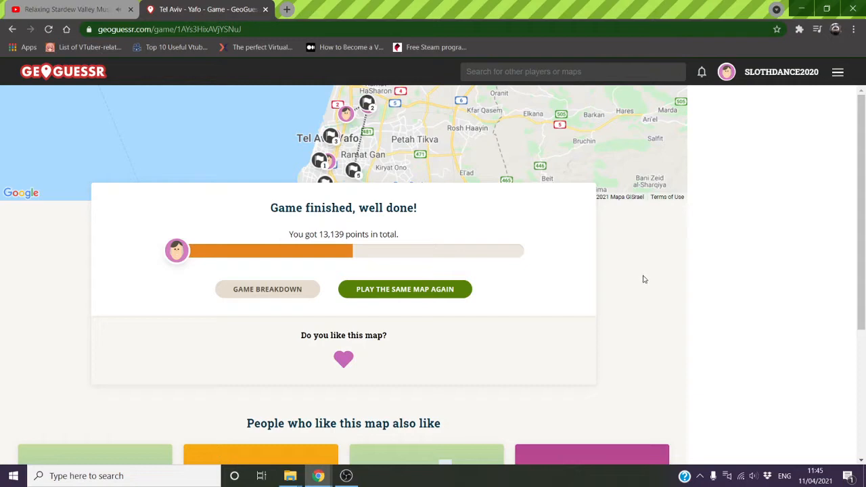
mouse_move(716, 346)
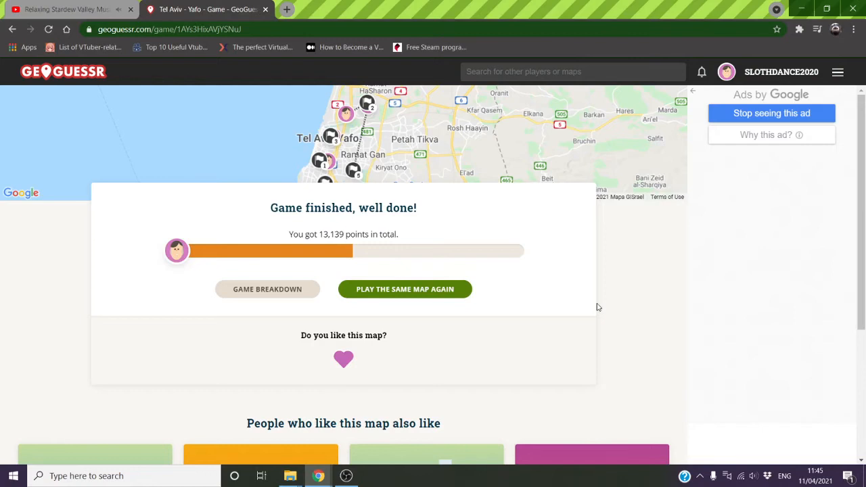
mouse_move(603, 311)
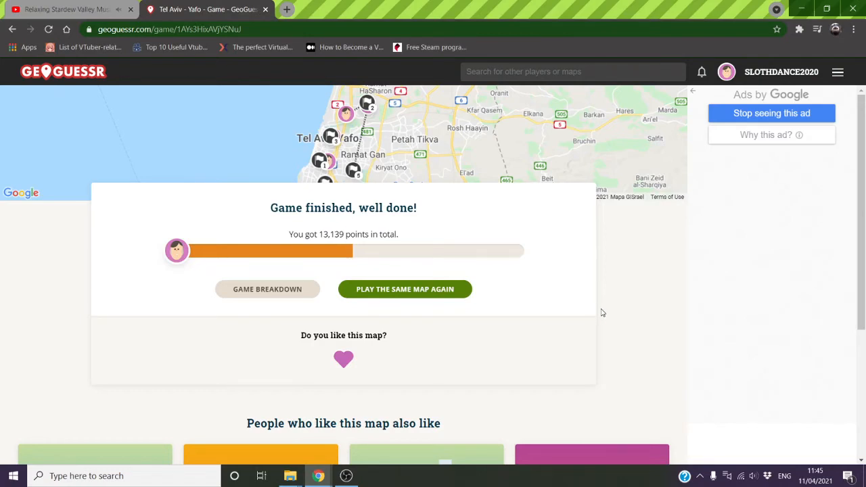